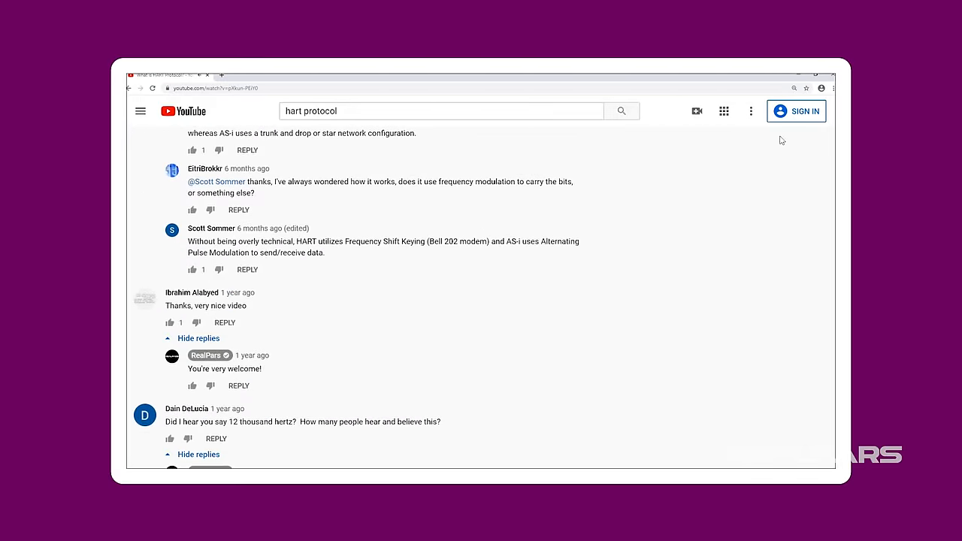
Scroll the RealPars comment threads down to the reply about terminal 5 and channel 3.
scroll(down, 3)
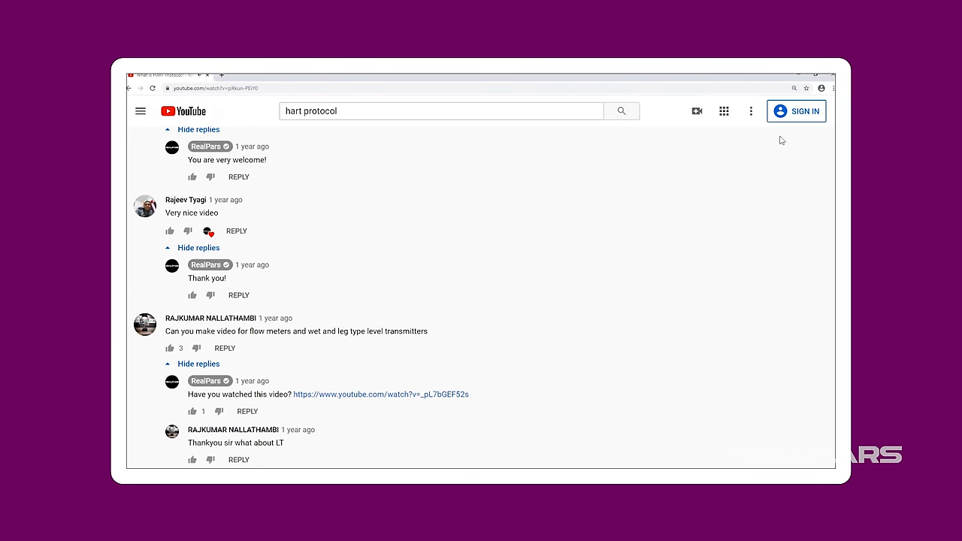
scroll(down, 3)
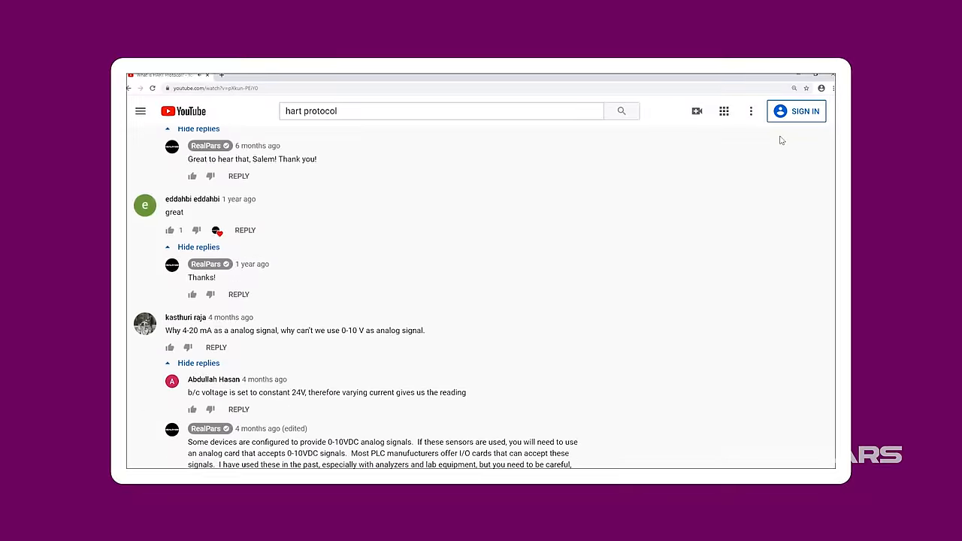
scroll(down, 3)
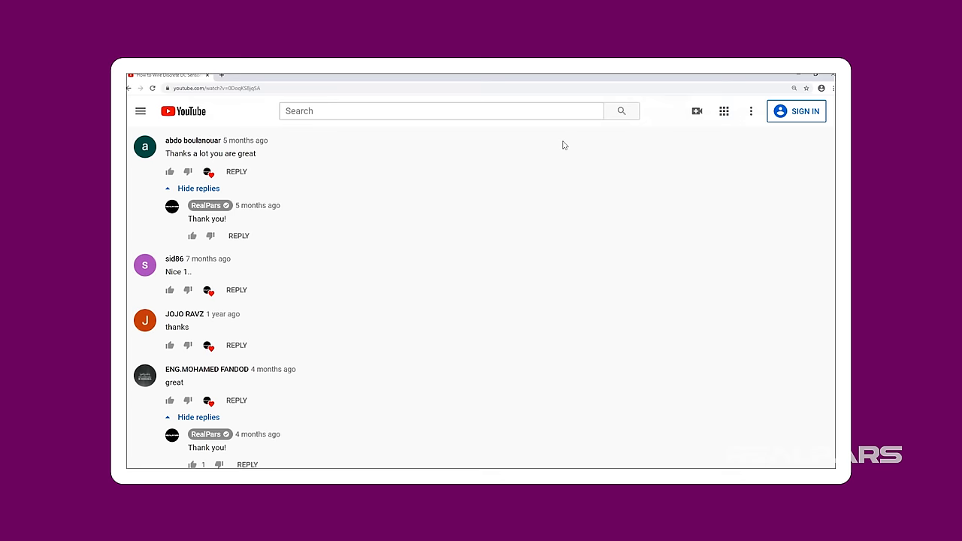
scroll(down, 3)
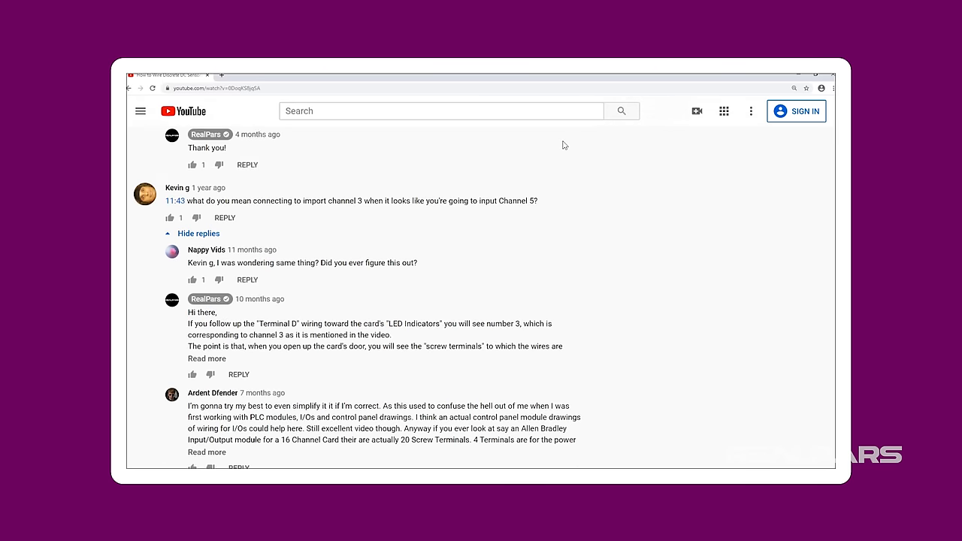
scroll(down, 3)
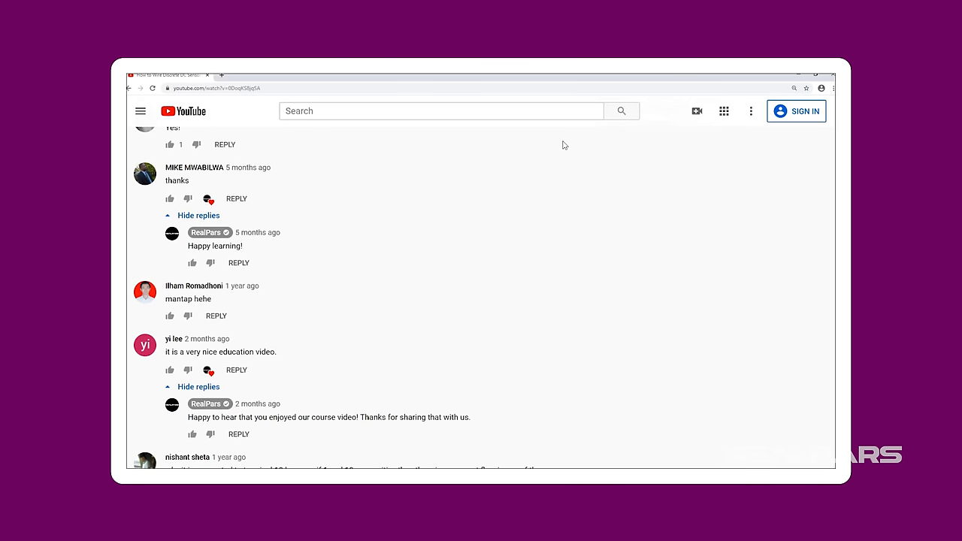
scroll(down, 3)
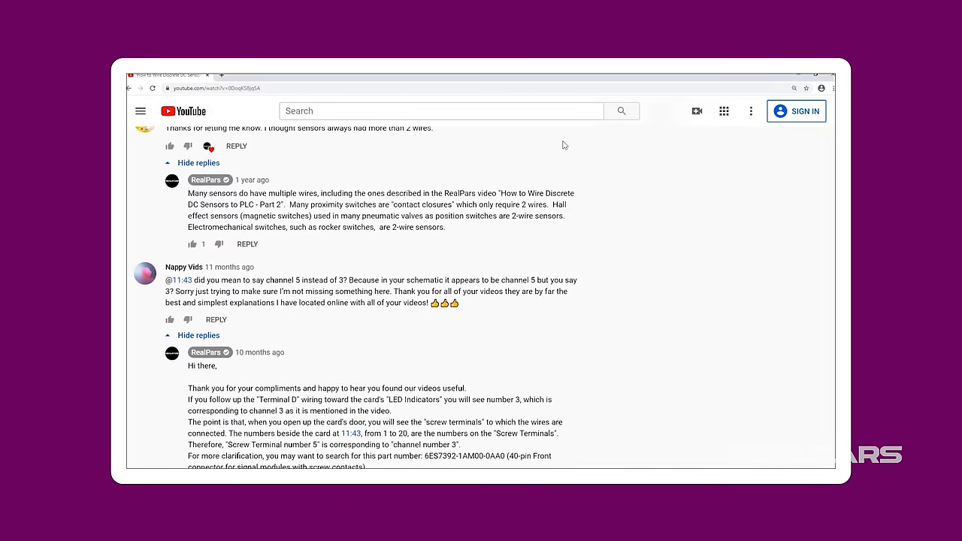
scroll(down, 3)
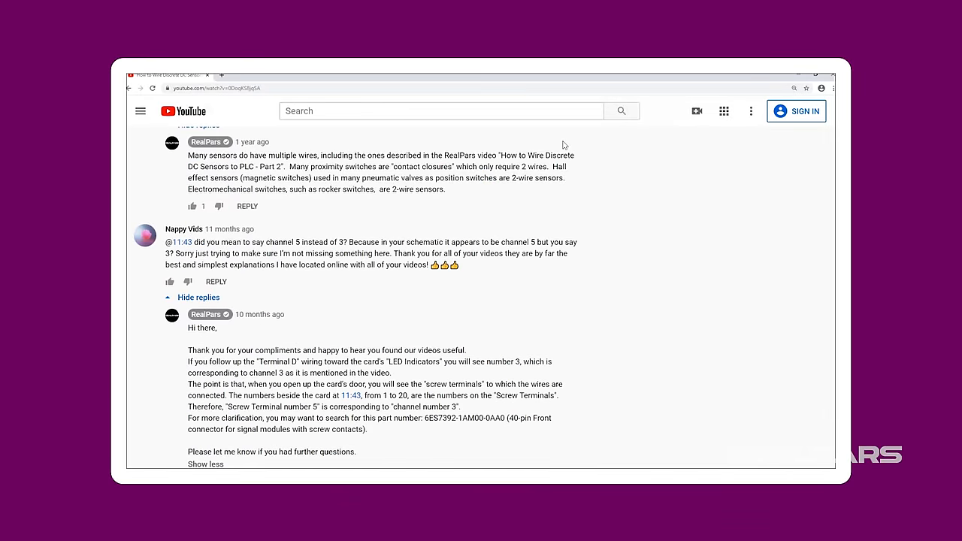
scroll(up, 3)
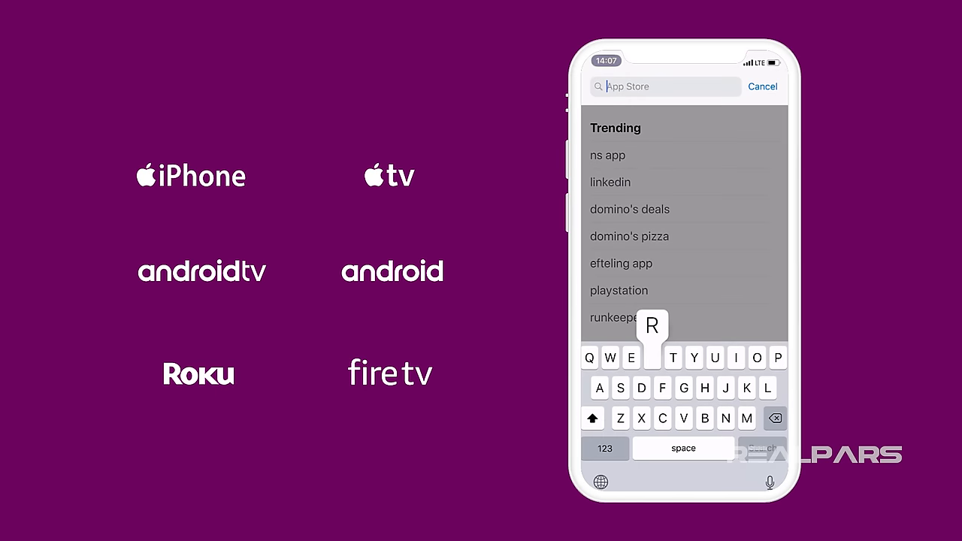
Search the App Store for 'Realpars' and launch the RealPars education app.
text(Realpars)
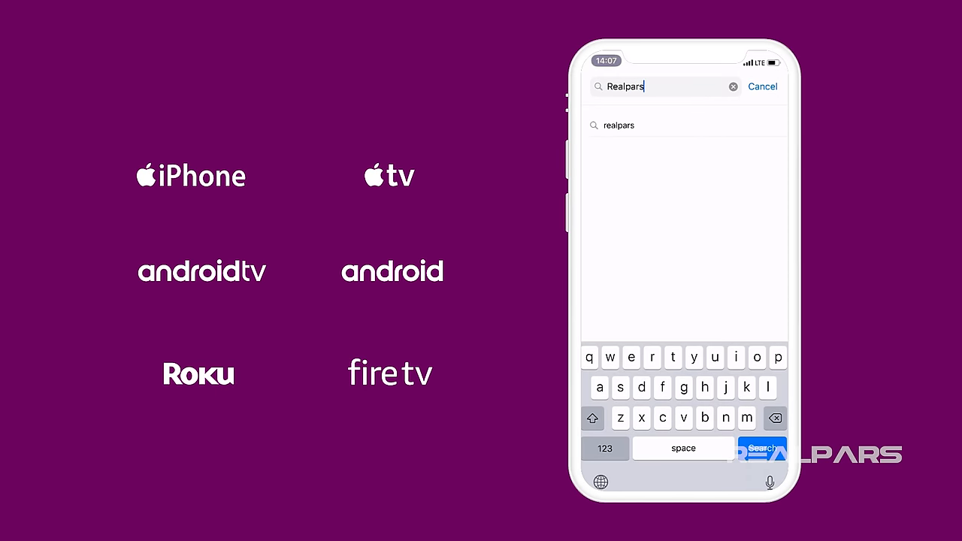
click(761, 448)
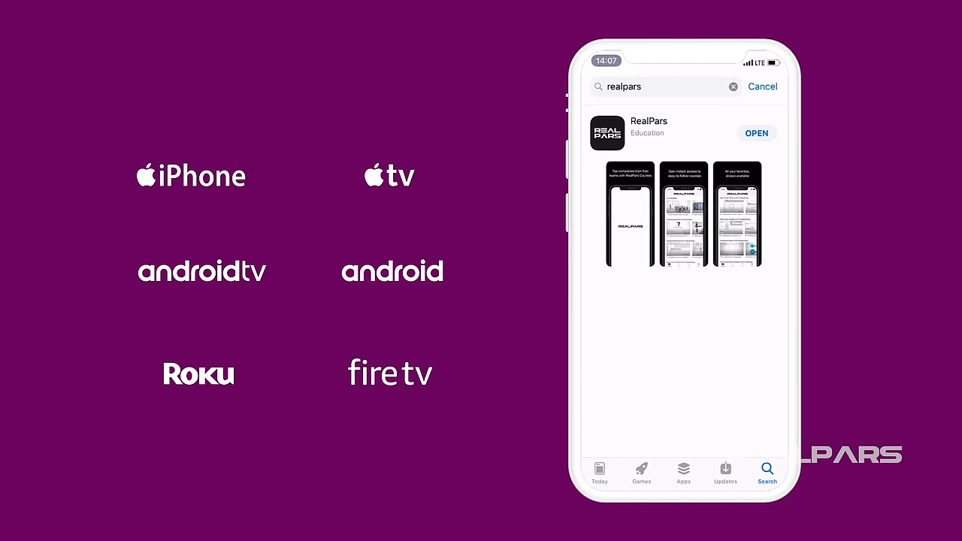
click(756, 132)
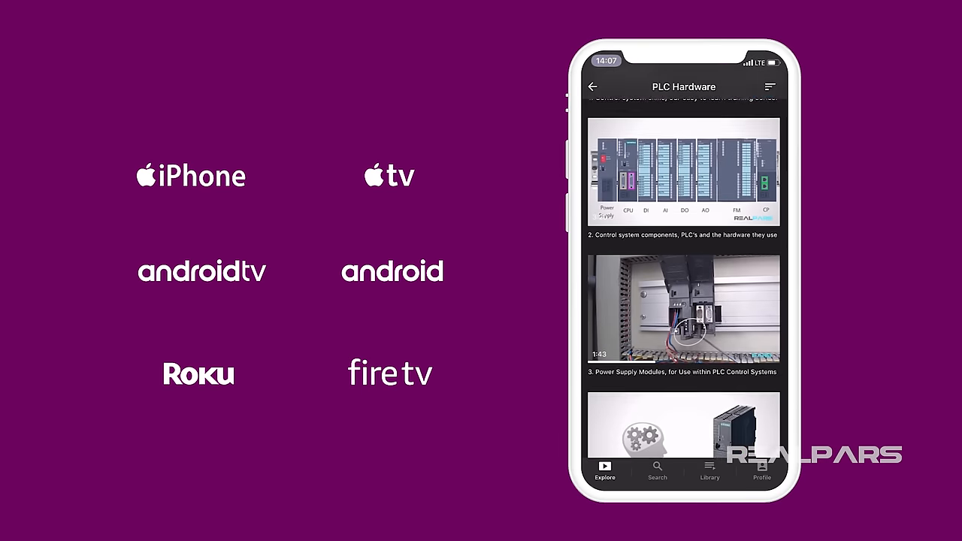
Scroll the PLC Hardware and other course lesson lists down to the PID controller course.
scroll(down, 3)
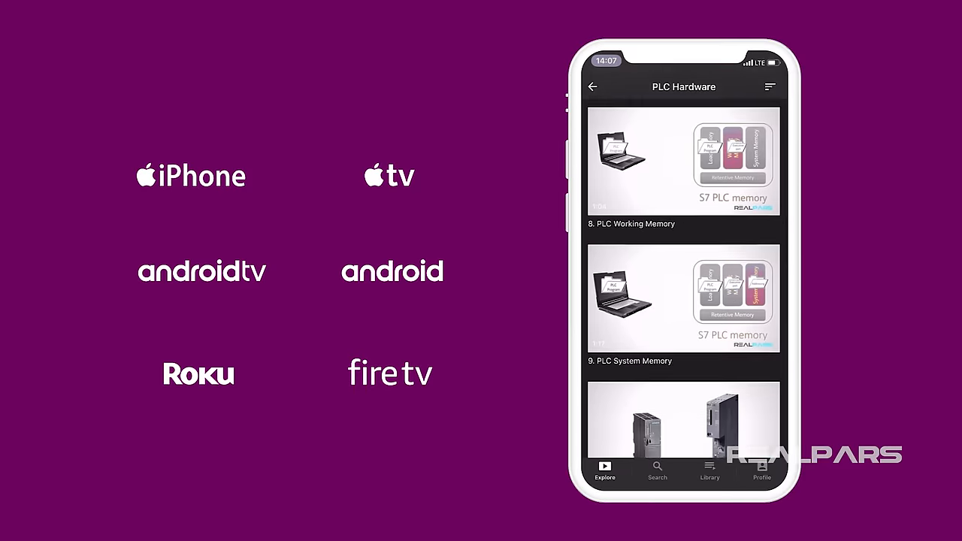
scroll(down, 3)
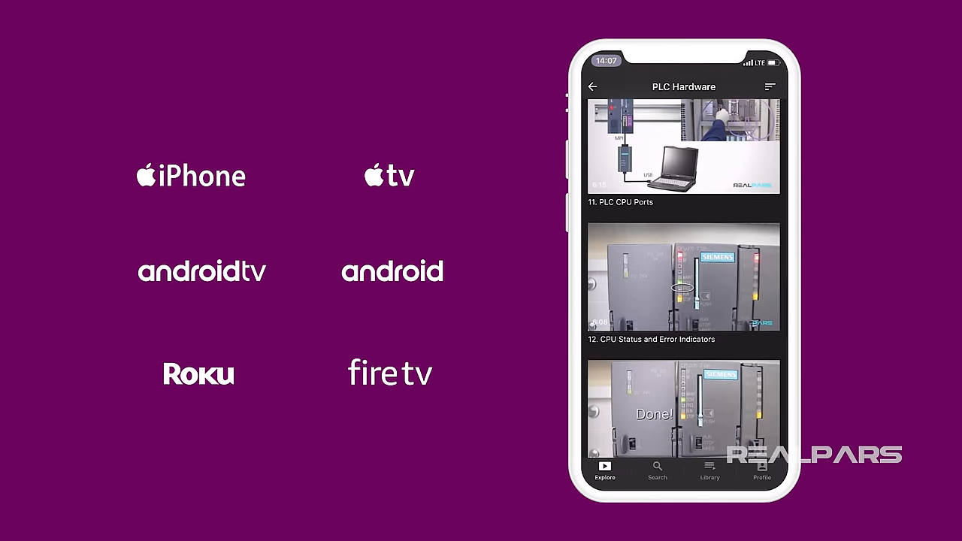
scroll(up, 3)
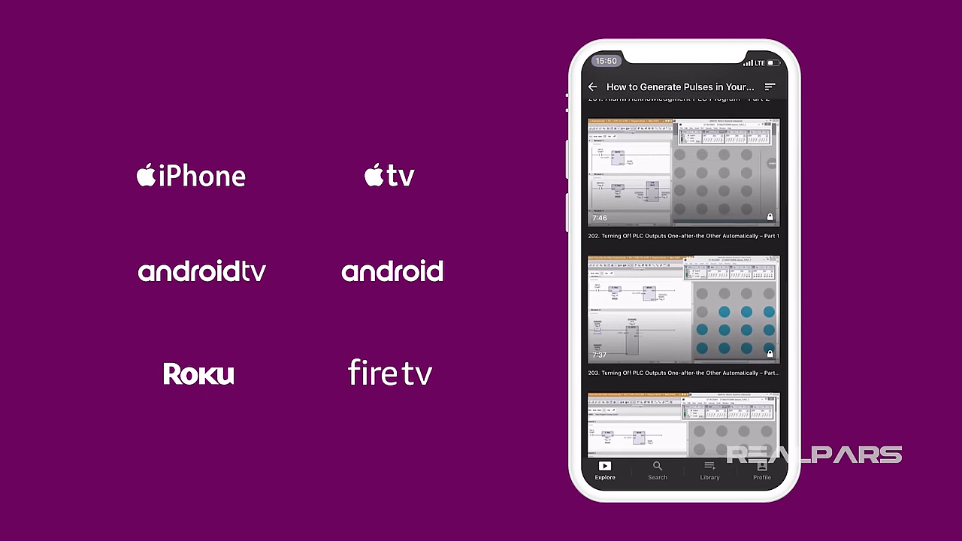
scroll(down, 3)
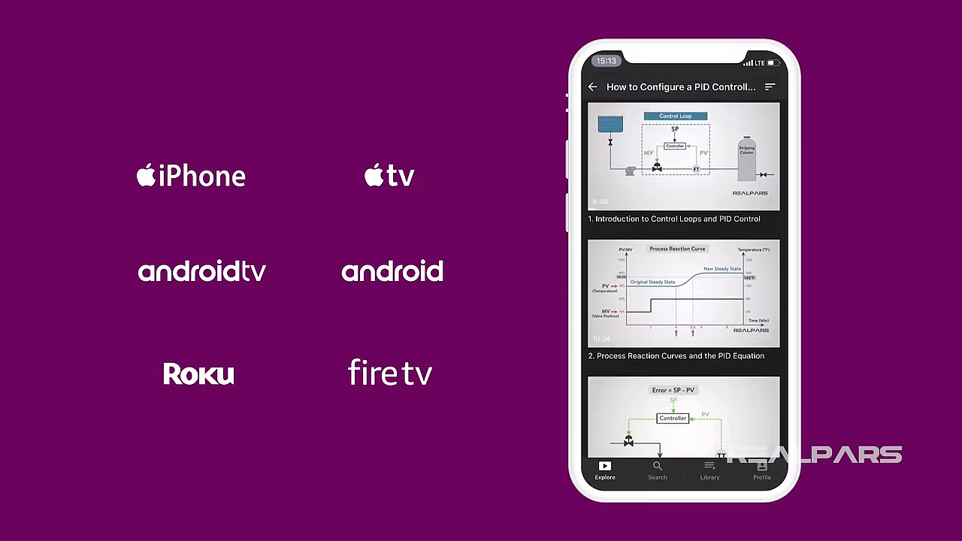
scroll(down, 3)
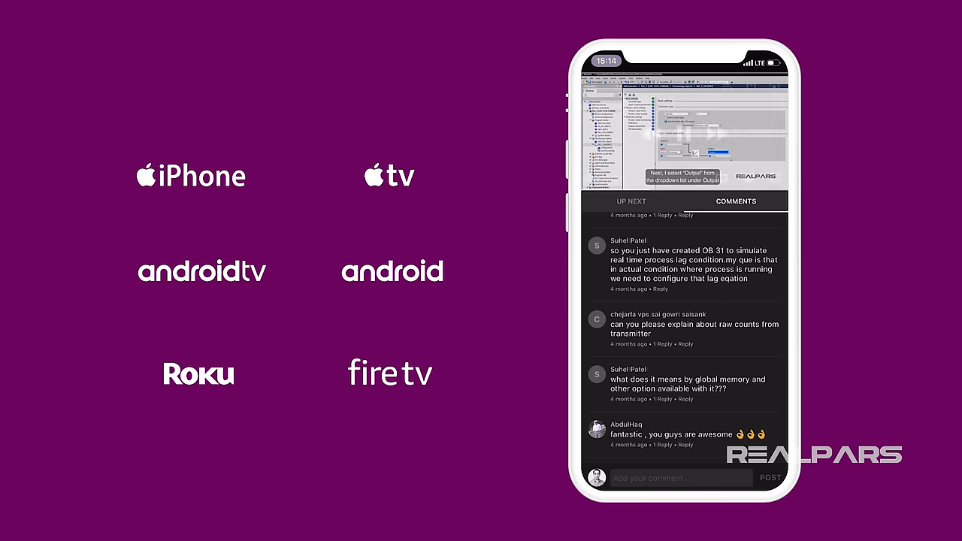
Leave the lesson, reach HMI lesson 3 and show replies to its global inputs comment.
click(683, 132)
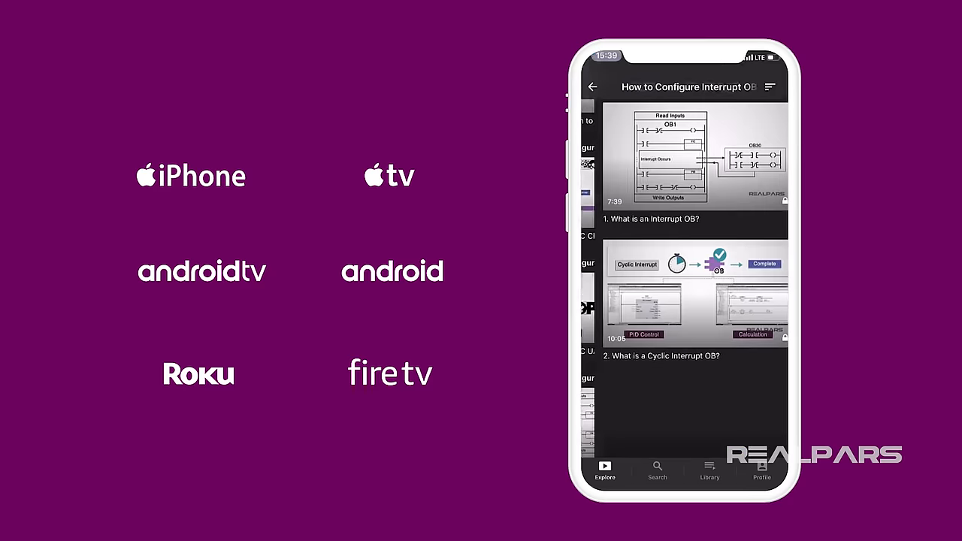
scroll(up, 3)
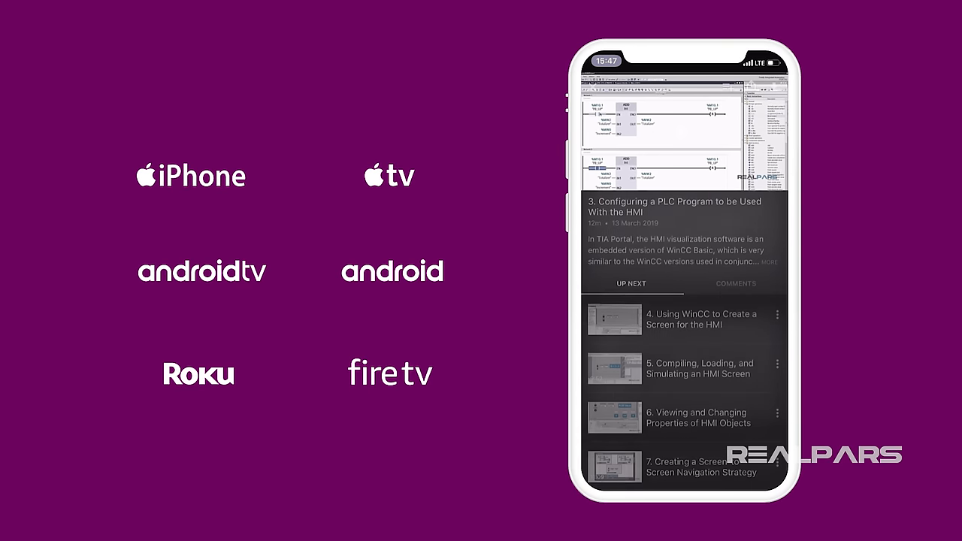
click(735, 282)
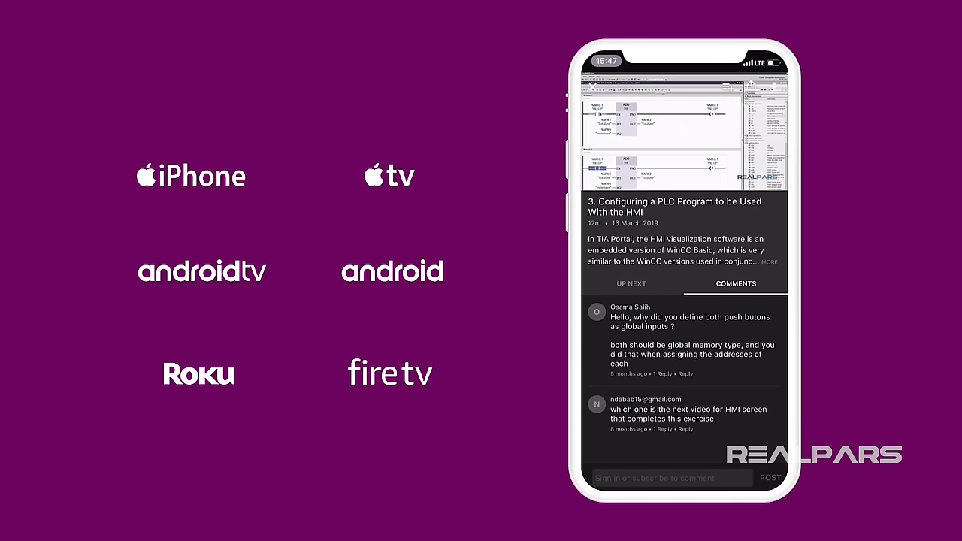
click(659, 372)
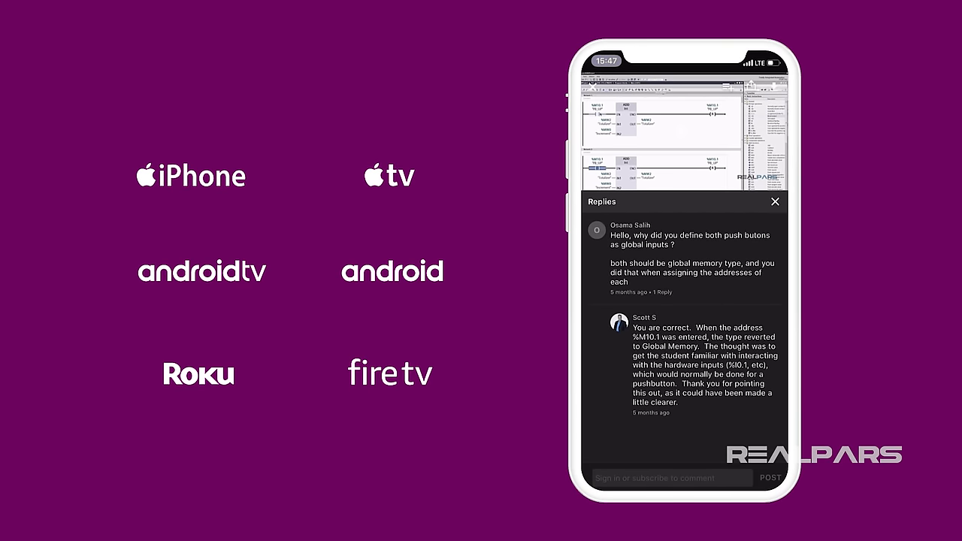